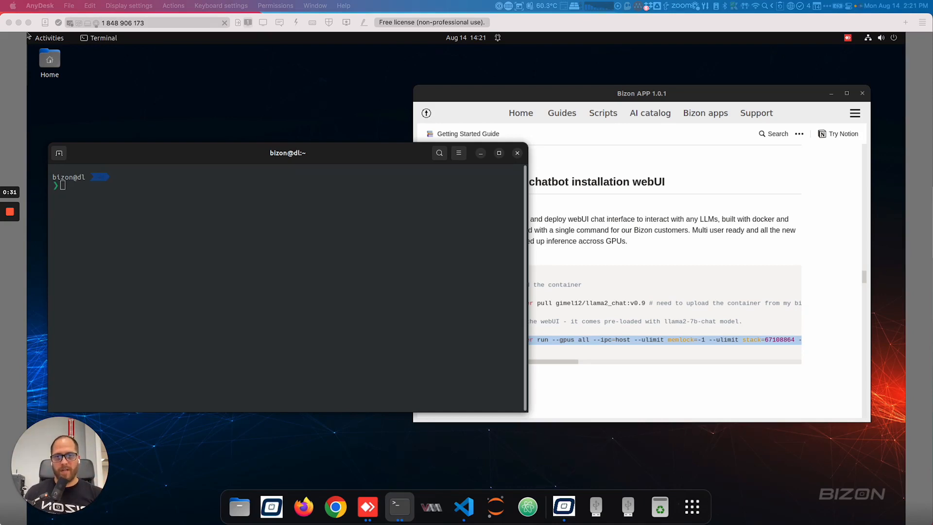
{"action": "mouse_move", "coordinate": [308, 142]}
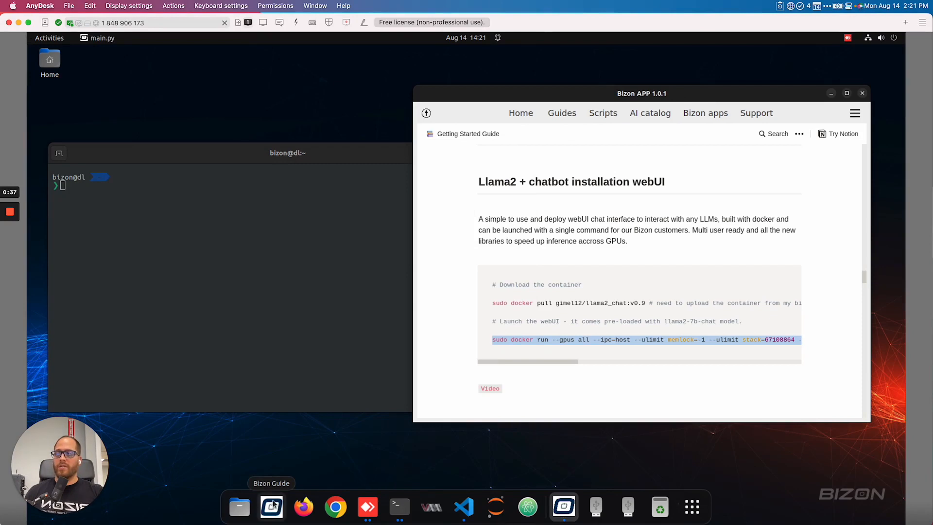
Step: Scroll the Bizon guide down to the Llama2 + chatbot webUI installation commands
{"action": "scroll", "scroll_direction": "down", "scroll_amount": 3}
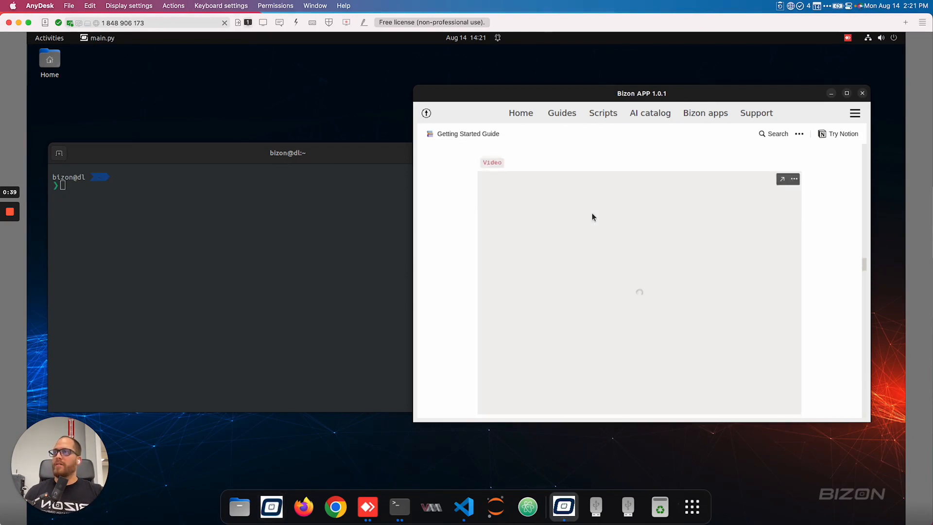
{"action": "scroll", "scroll_direction": "down", "scroll_amount": 3}
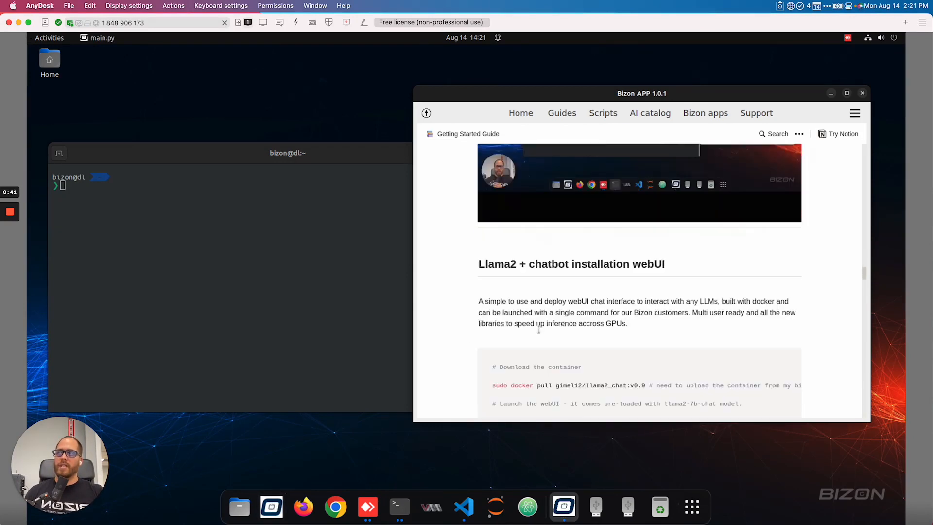
{"action": "scroll", "scroll_direction": "down", "scroll_amount": 3}
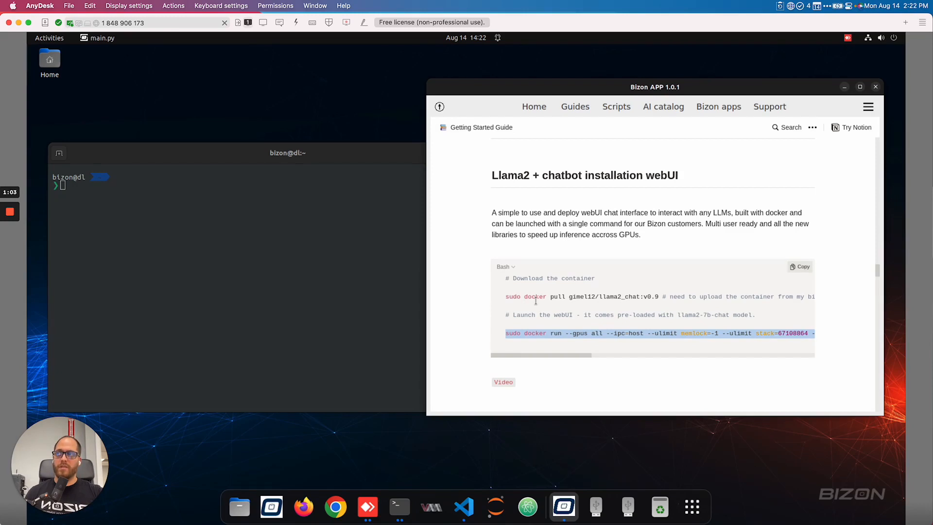
{"action": "mouse_move", "coordinate": [559, 327]}
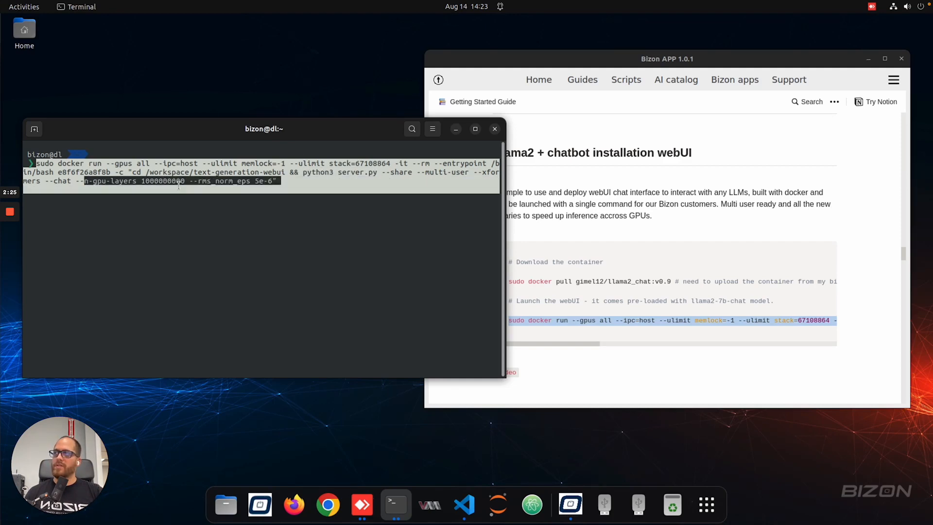
Step: Run the pasted docker run command and authorize it with the sudo password
{"action": "left_click", "coordinate": [300, 183]}
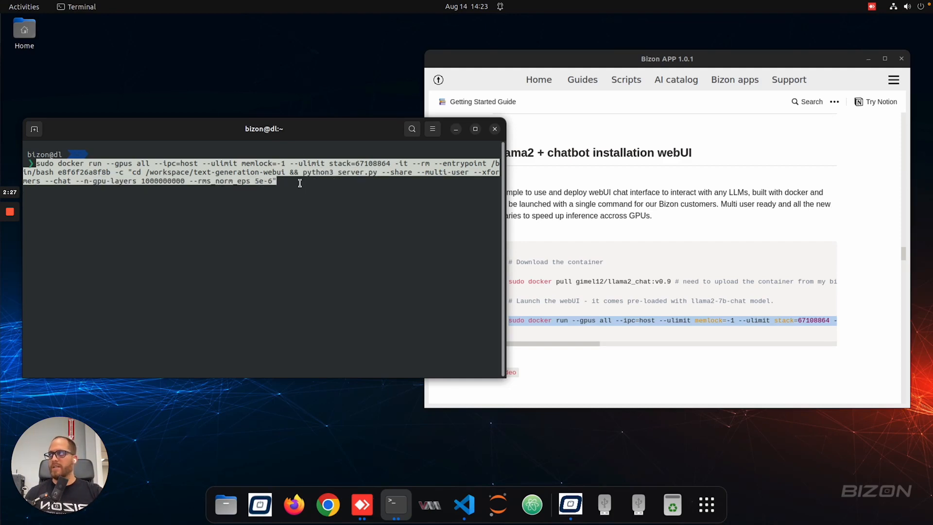
{"action": "key", "text": "Return"}
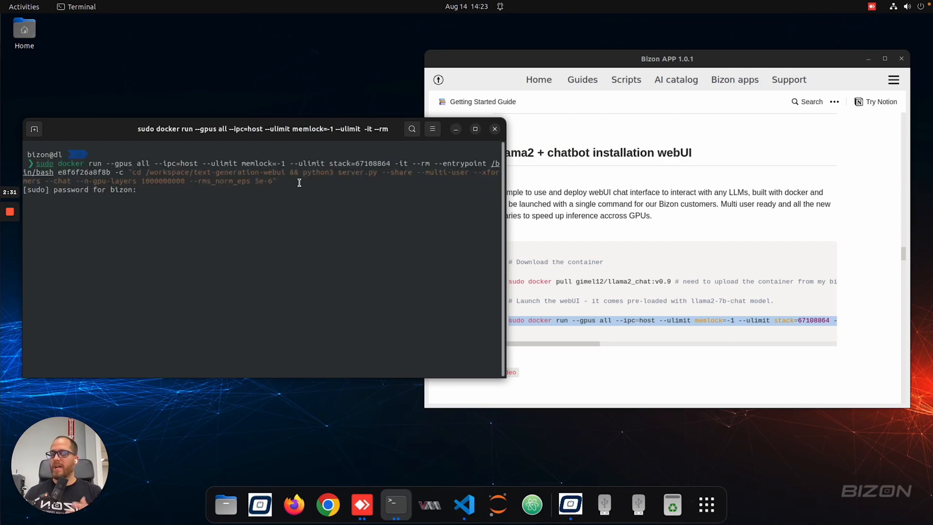
{"action": "key", "text": "Return"}
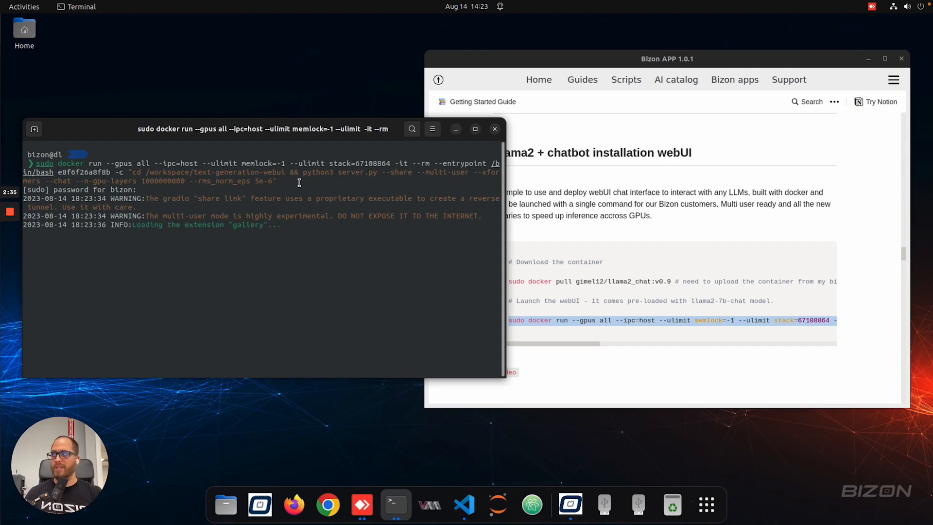
Step: Paste and go to the gradio.live share link, then view the Model tab
{"action": "right_click", "coordinate": [161, 39]}
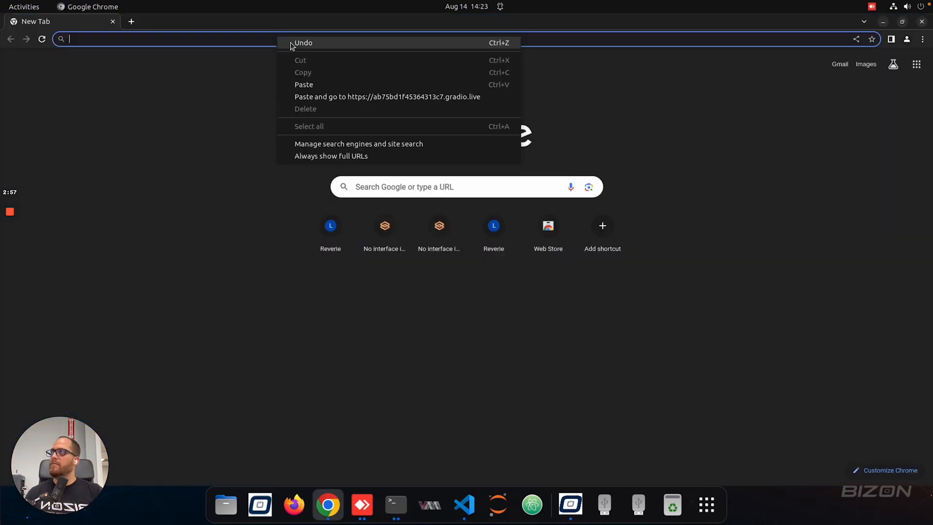
{"action": "left_click", "coordinate": [388, 96]}
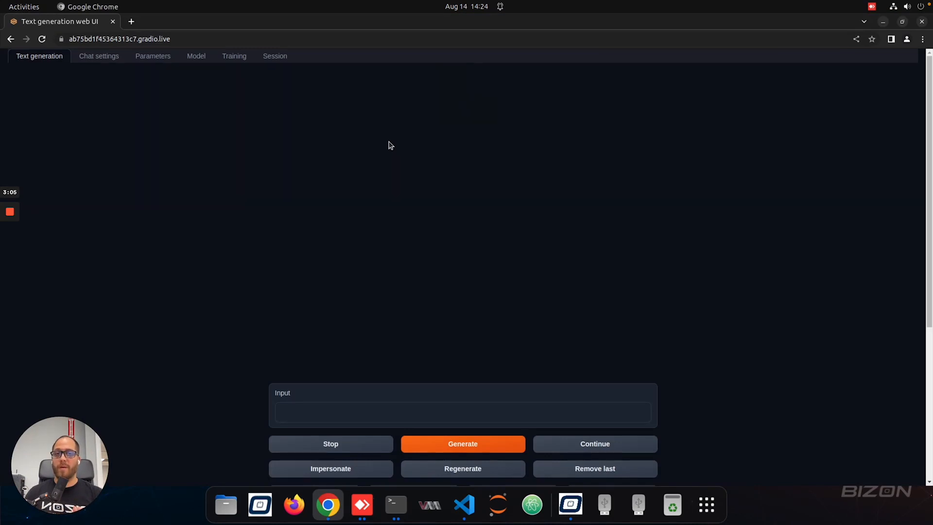
{"action": "left_click", "coordinate": [196, 56]}
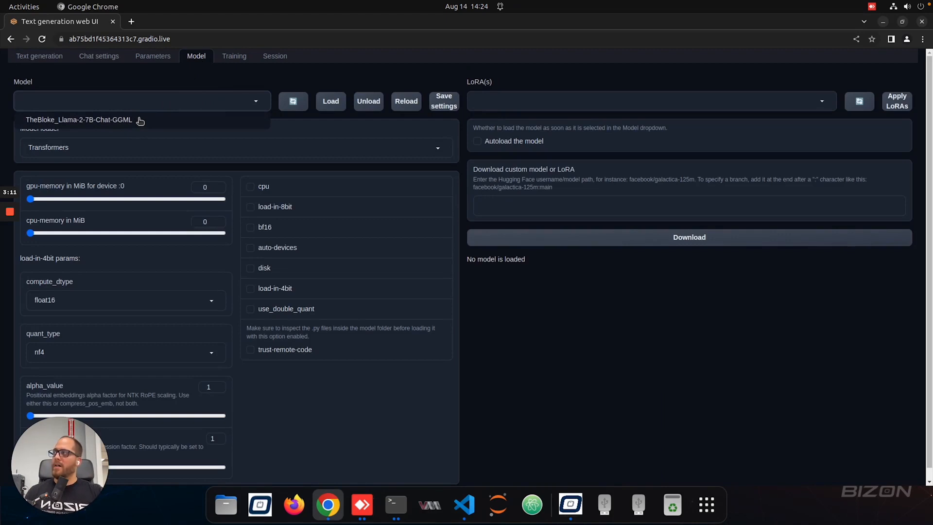
Step: Load TheBloke_Llama-2-7B-Chat-GGML using the llama.cpp model loader
{"action": "left_click", "coordinate": [79, 119]}
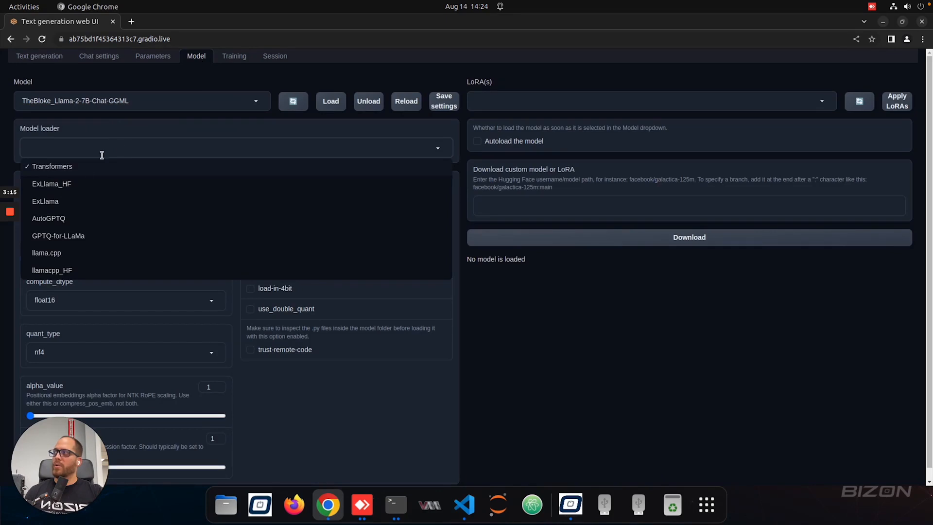
{"action": "left_click", "coordinate": [46, 253]}
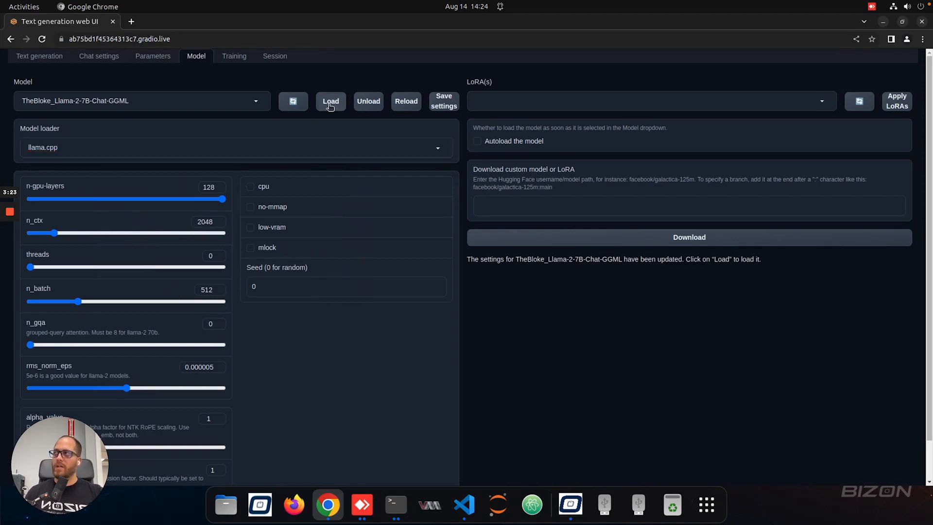
{"action": "mouse_move", "coordinate": [514, 296]}
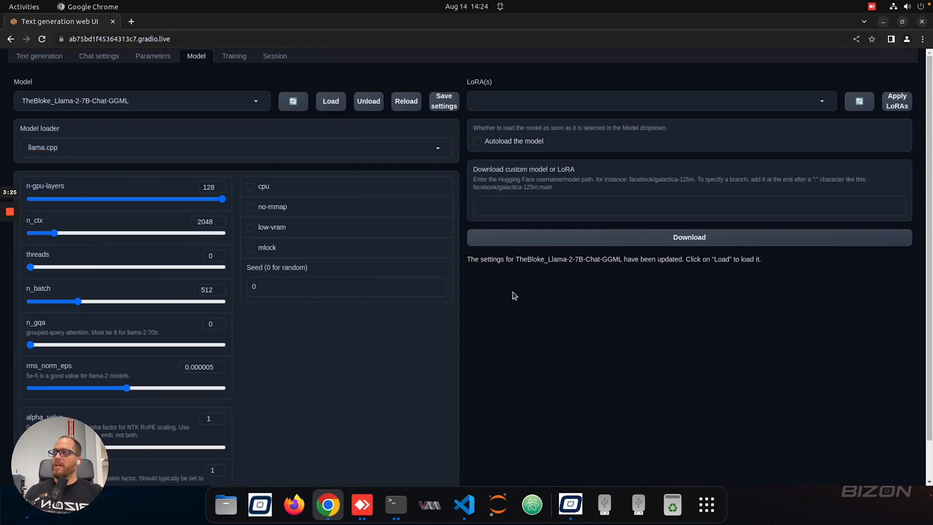
{"action": "left_click", "coordinate": [330, 100]}
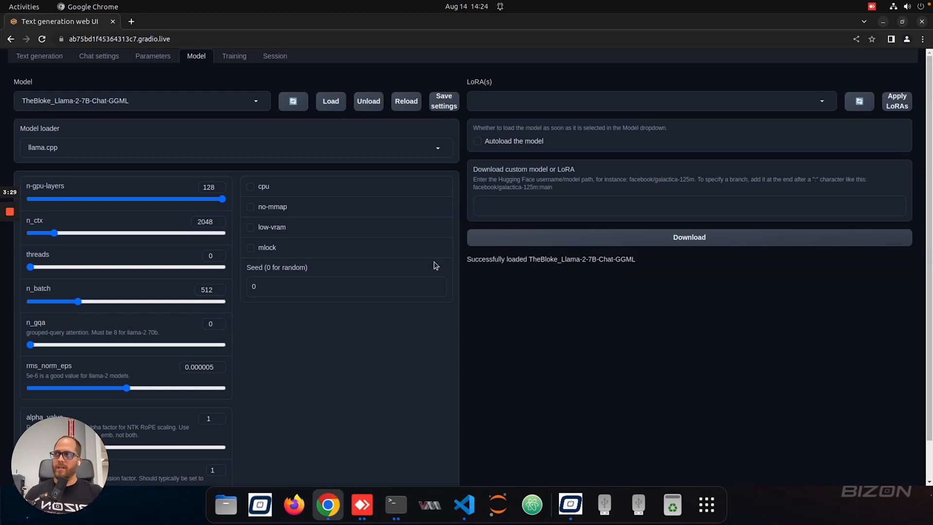
{"action": "mouse_move", "coordinate": [154, 56]}
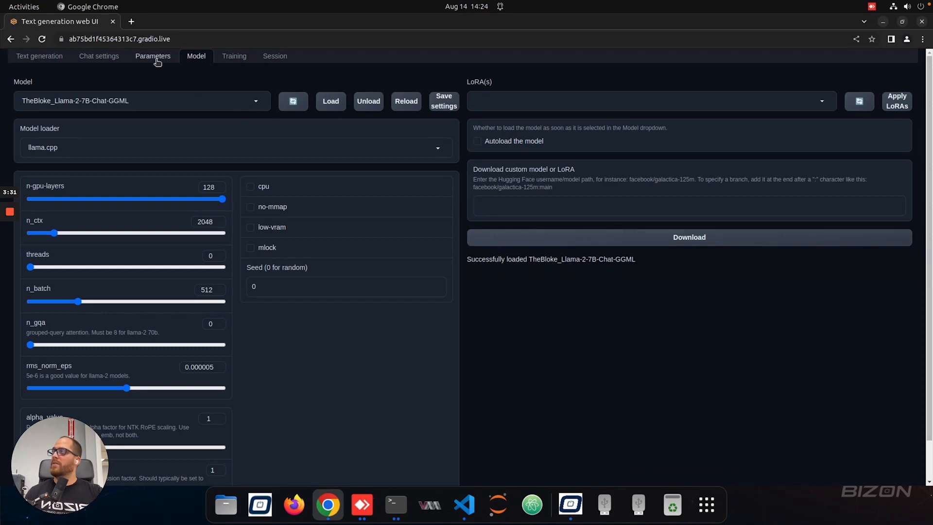
Step: Show the Parameters tab and lower temperature from 0.7 to 0.01
{"action": "left_click", "coordinate": [152, 56]}
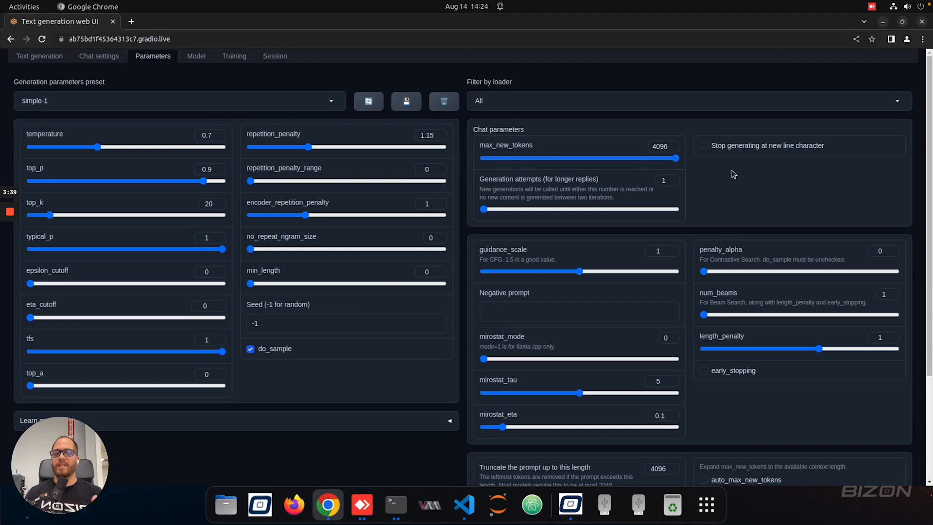
{"action": "mouse_move", "coordinate": [106, 145]}
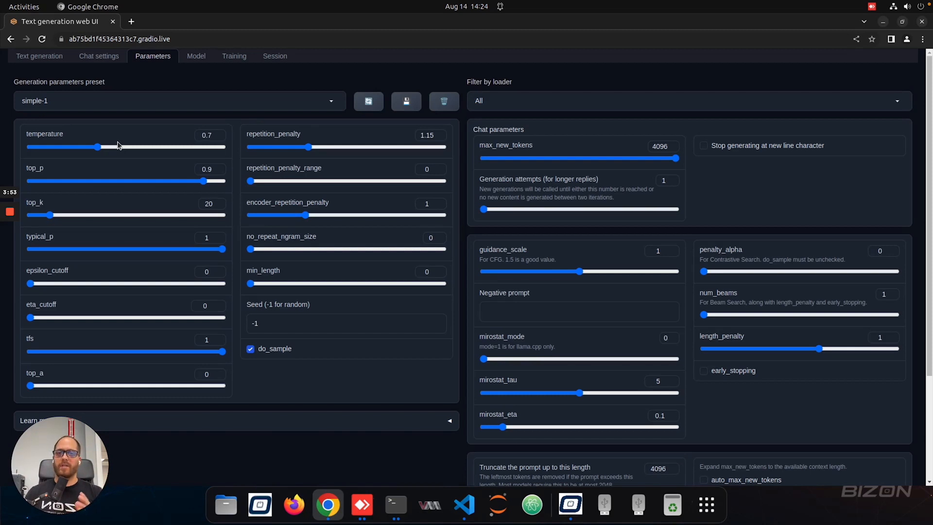
{"action": "mouse_move", "coordinate": [109, 152]}
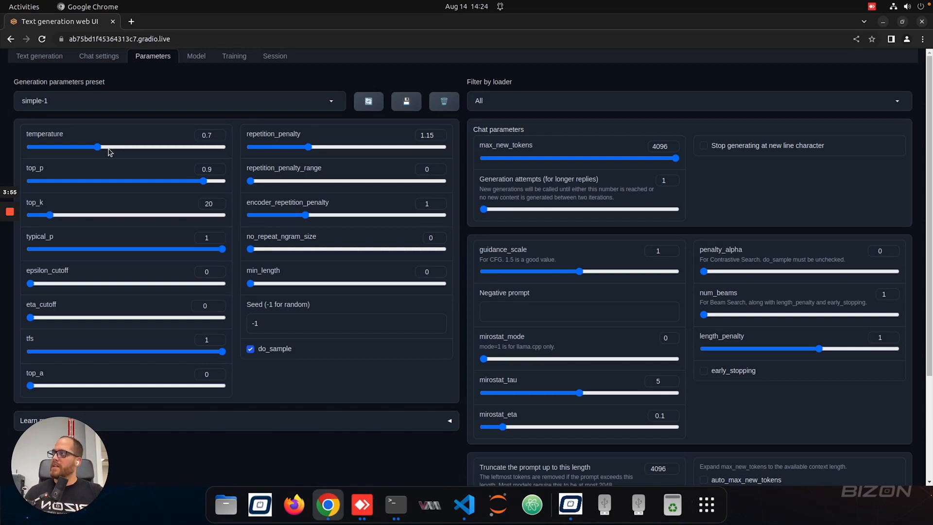
{"action": "left_click_drag", "start_coordinate": [99, 147], "coordinate": [28, 147]}
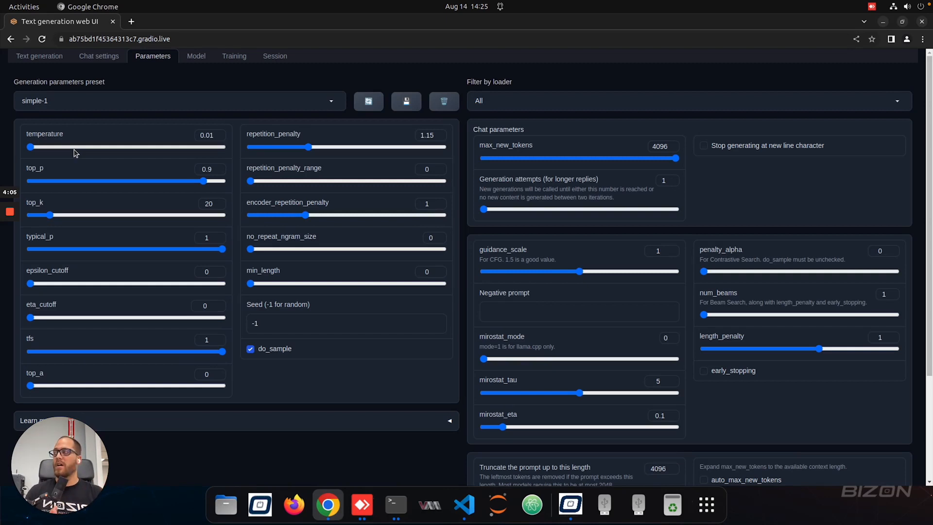
{"action": "mouse_move", "coordinate": [217, 165]}
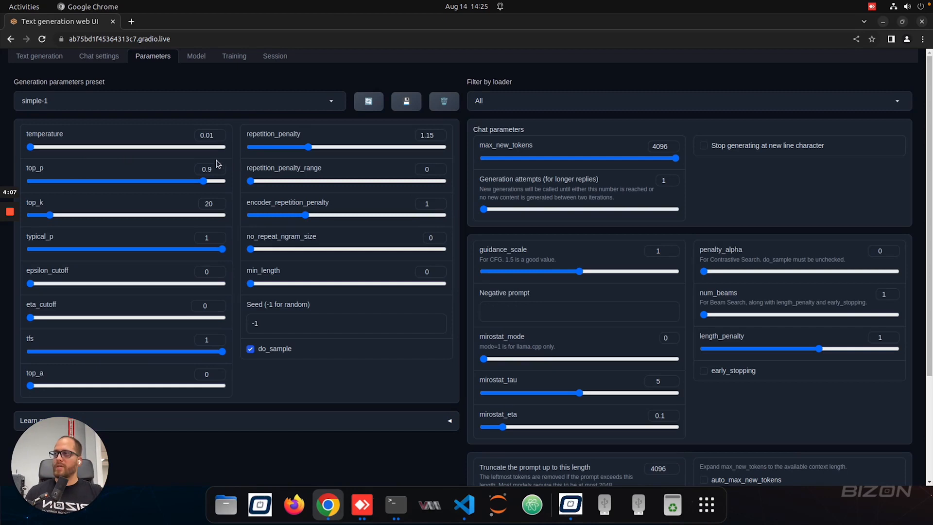
{"action": "mouse_move", "coordinate": [373, 246]}
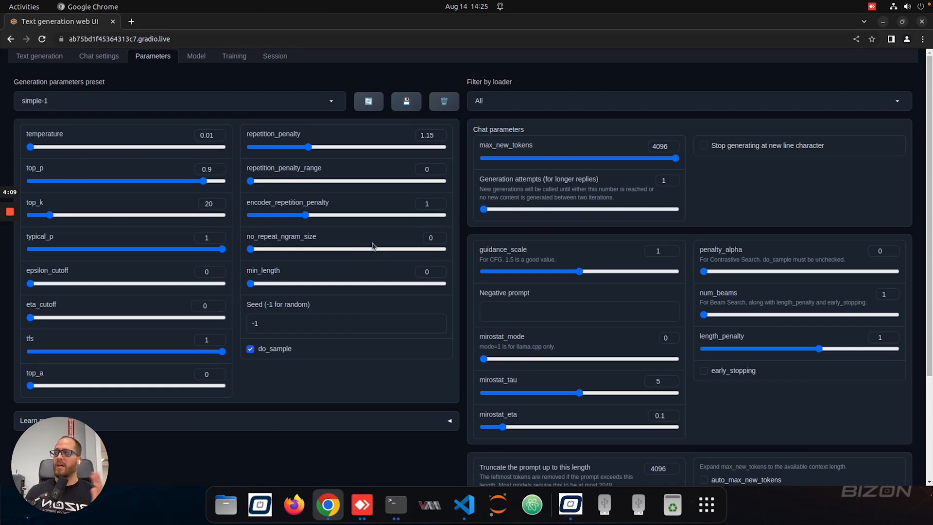
{"action": "mouse_move", "coordinate": [39, 59]}
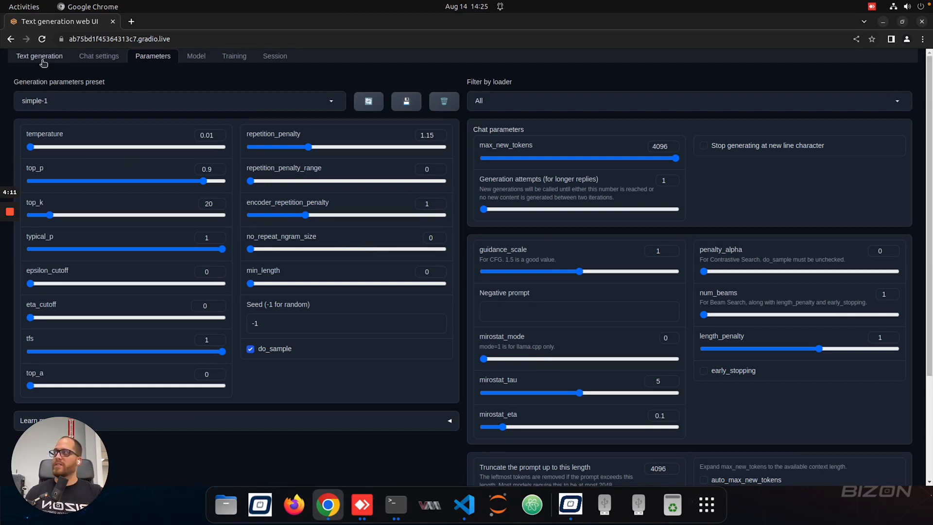
Step: Prompt 'write a python function to calculate the distance between earth and mars' in Text generation
{"action": "left_click", "coordinate": [40, 56]}
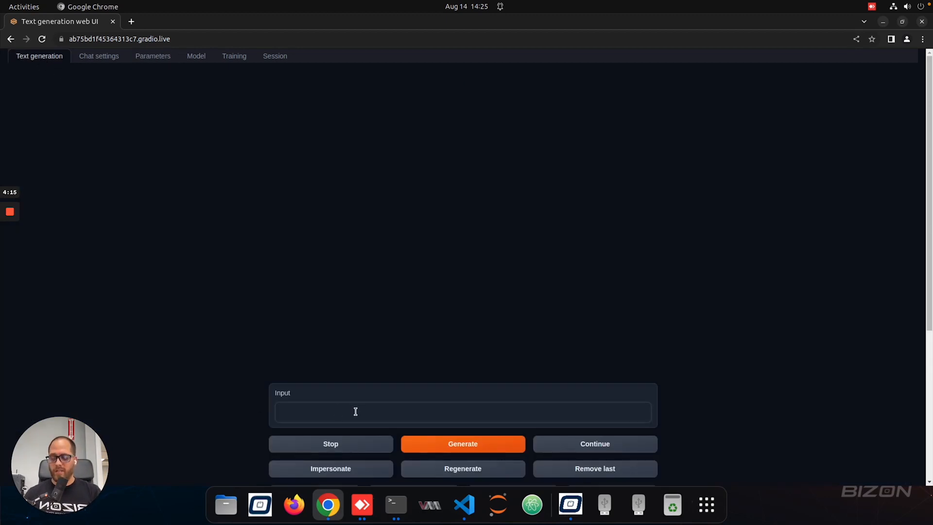
{"action": "type", "text": "write a"}
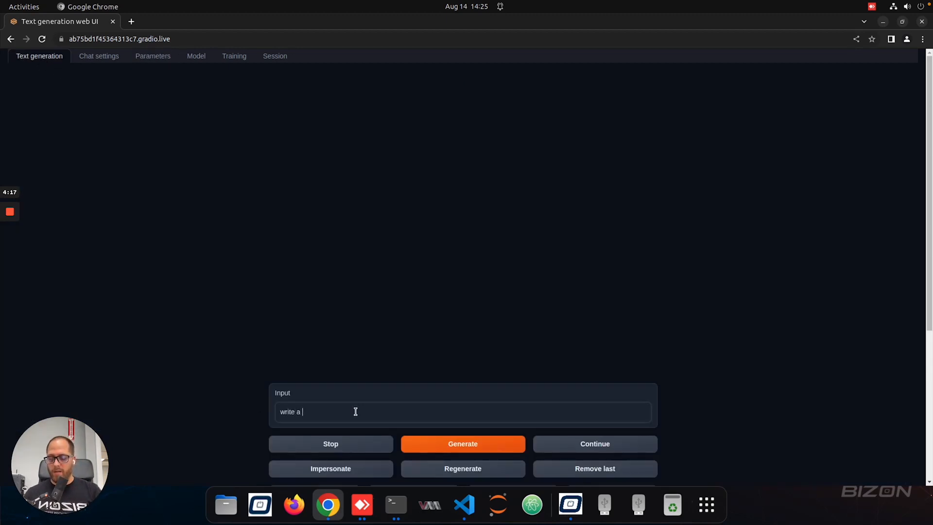
{"action": "type", "text": "python function"}
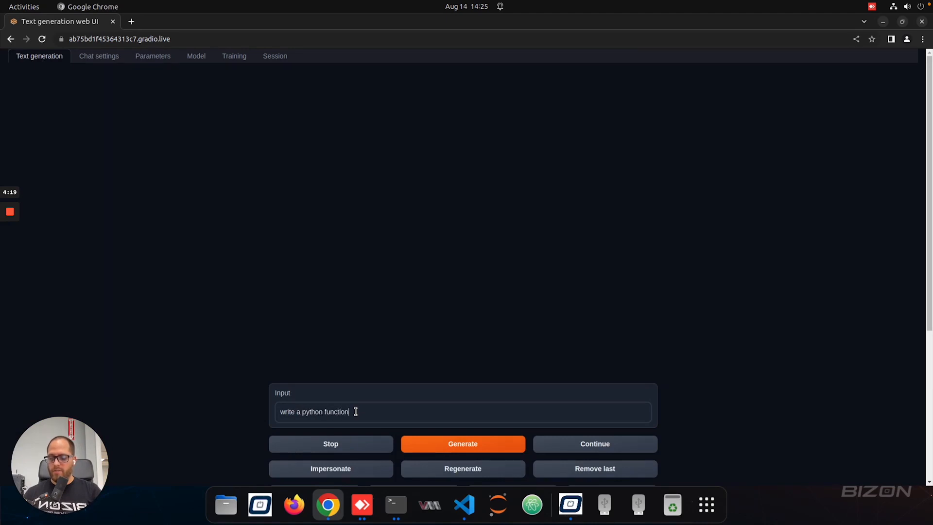
{"action": "type", "text": "to calculate the distance betw"}
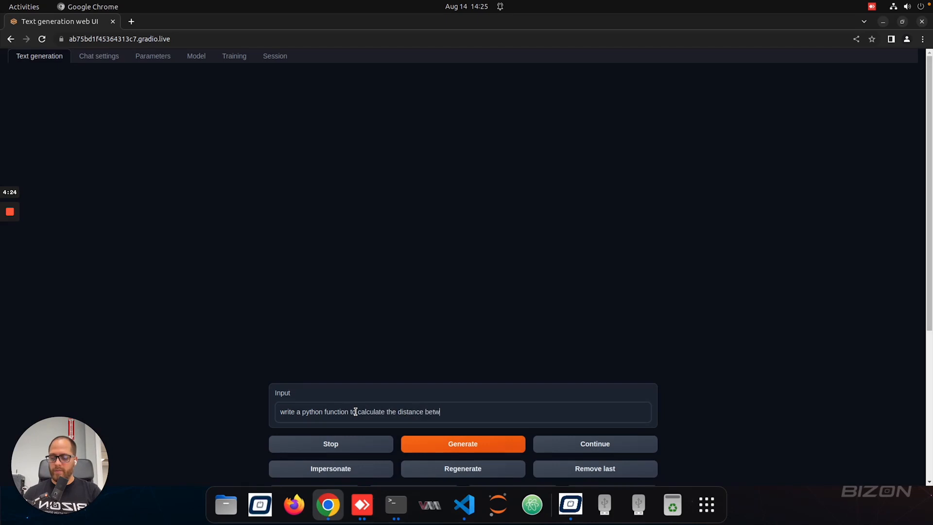
{"action": "type", "text": "een earth and"}
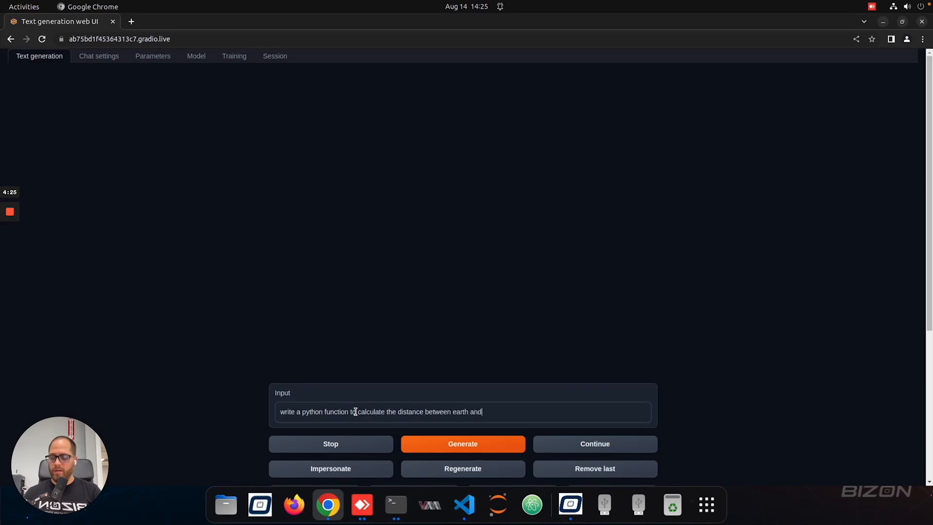
{"action": "type", "text": "mars"}
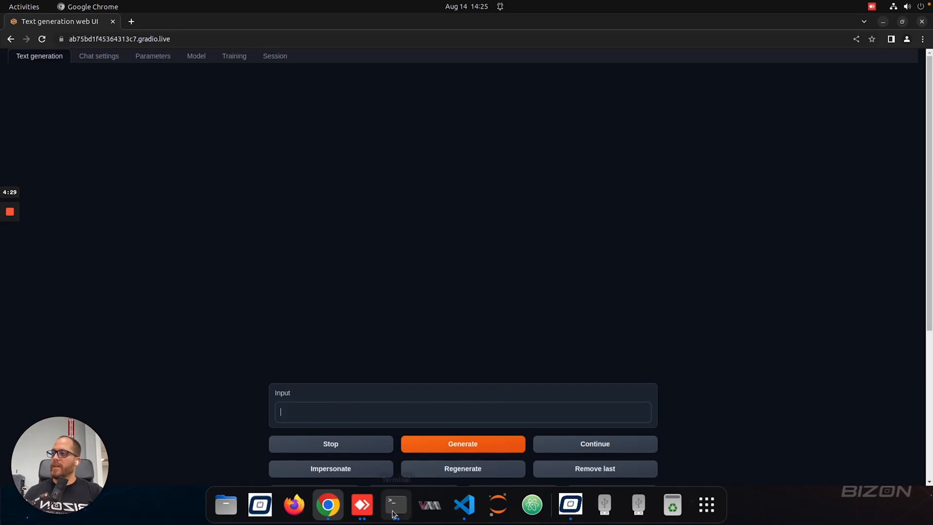
Step: Bring up the nvidia-smi GPU monitoring window from the Terminal dock previews
{"action": "left_click", "coordinate": [395, 505]}
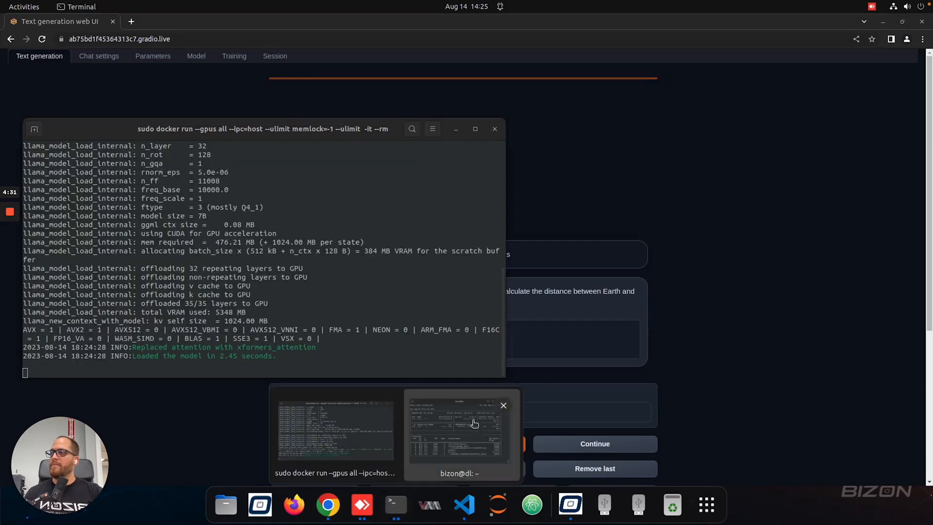
{"action": "left_click", "coordinate": [459, 428]}
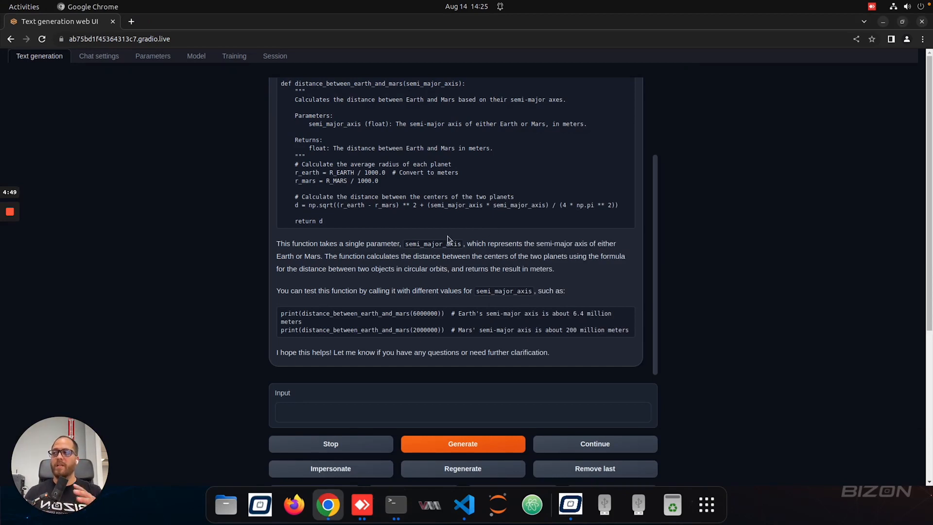
{"action": "mouse_move", "coordinate": [470, 287]}
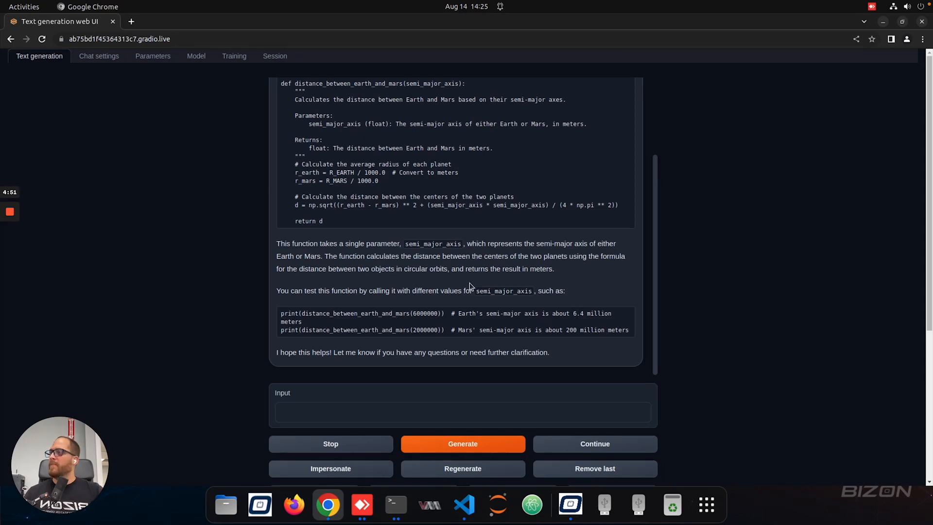
{"action": "scroll", "scroll_direction": "up", "scroll_amount": 3}
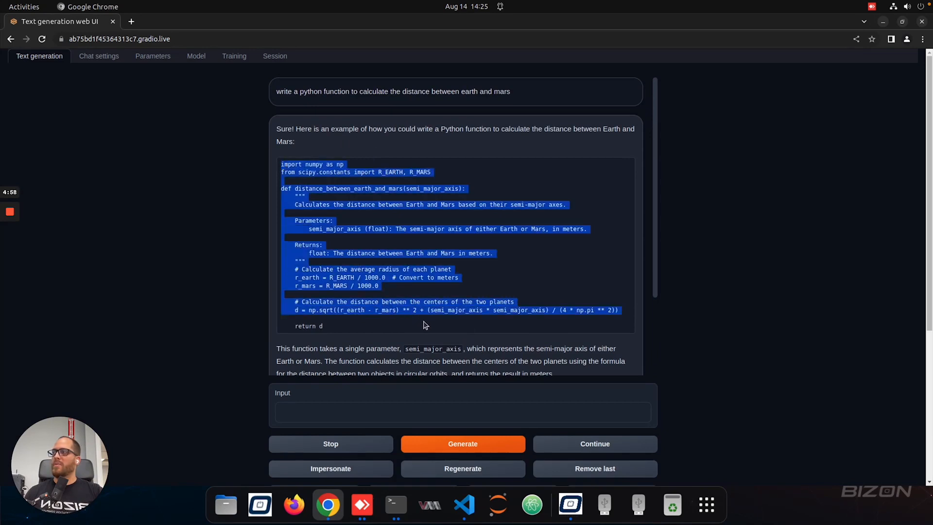
{"action": "scroll", "scroll_direction": "down", "scroll_amount": 3}
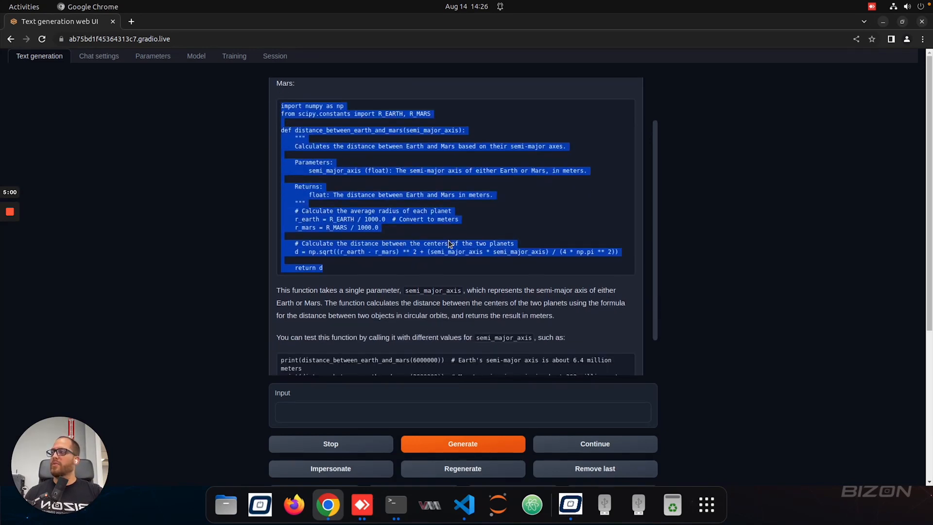
{"action": "scroll", "scroll_direction": "down", "scroll_amount": 3}
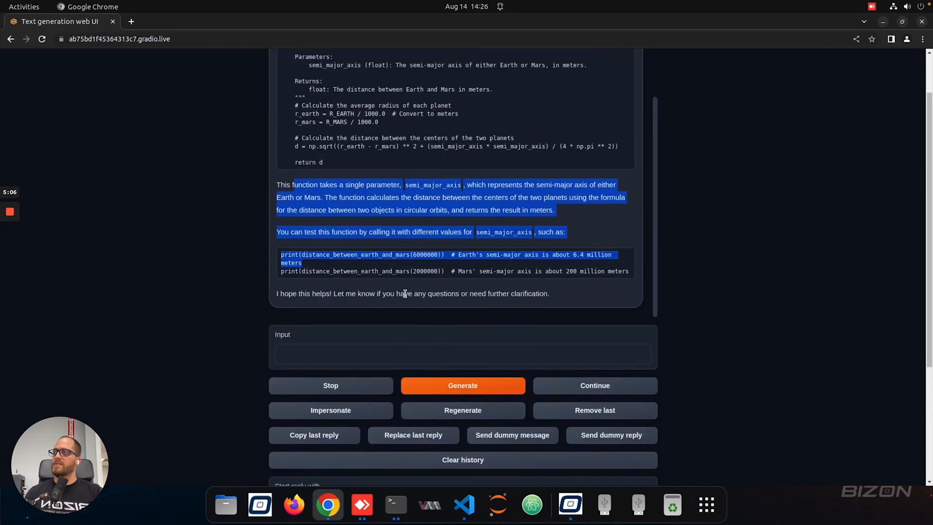
{"action": "scroll", "scroll_direction": "down", "scroll_amount": 3}
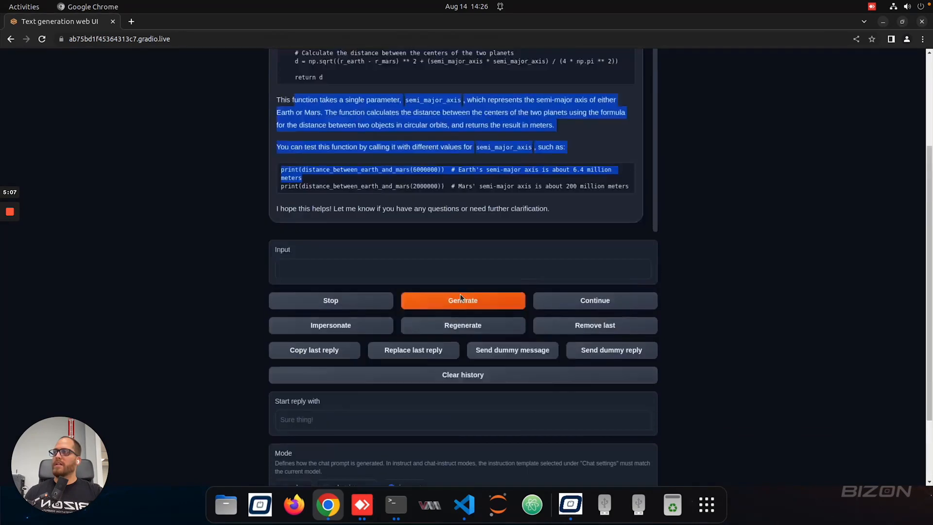
{"action": "scroll", "scroll_direction": "up", "scroll_amount": 3}
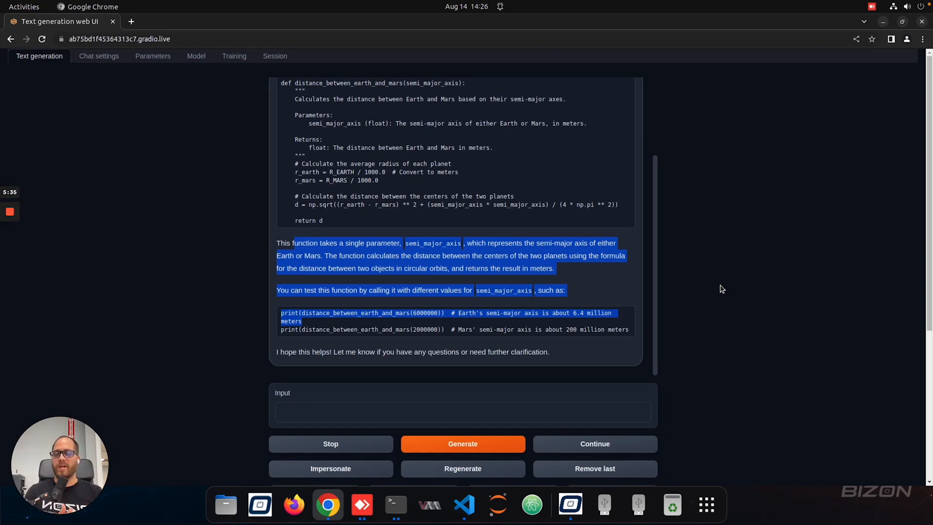
{"action": "mouse_move", "coordinate": [707, 316]}
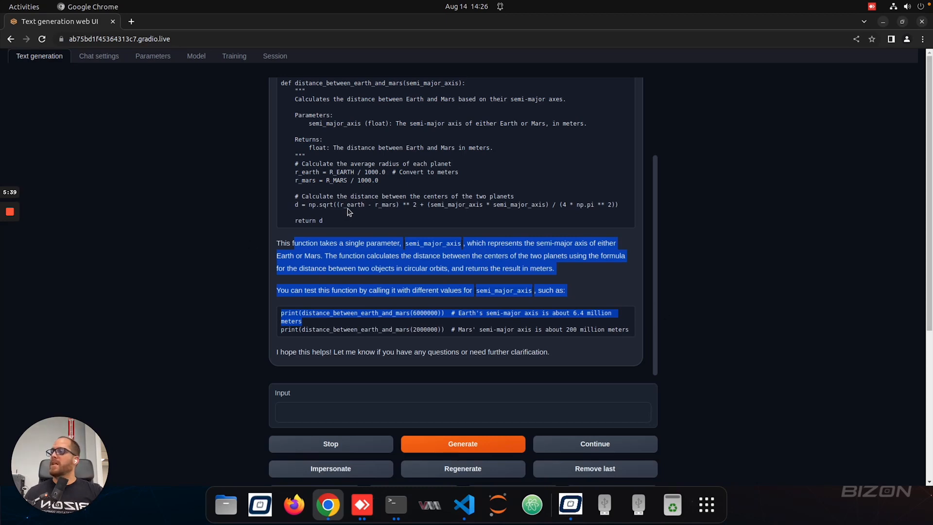
{"action": "mouse_move", "coordinate": [332, 163]}
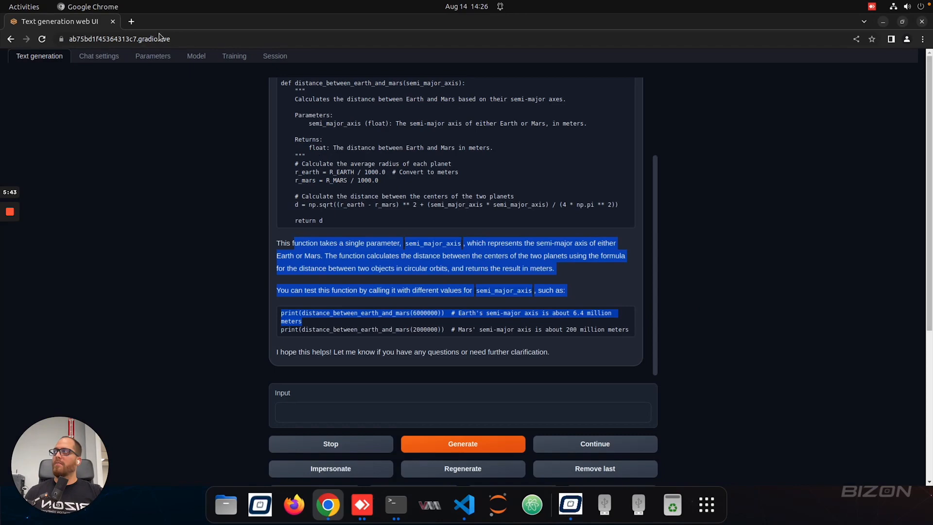
Step: Glance at nvidia-smi GPU memory (about 7 GB), hide Terminal, and reload the web UI
{"action": "left_click", "coordinate": [395, 505]}
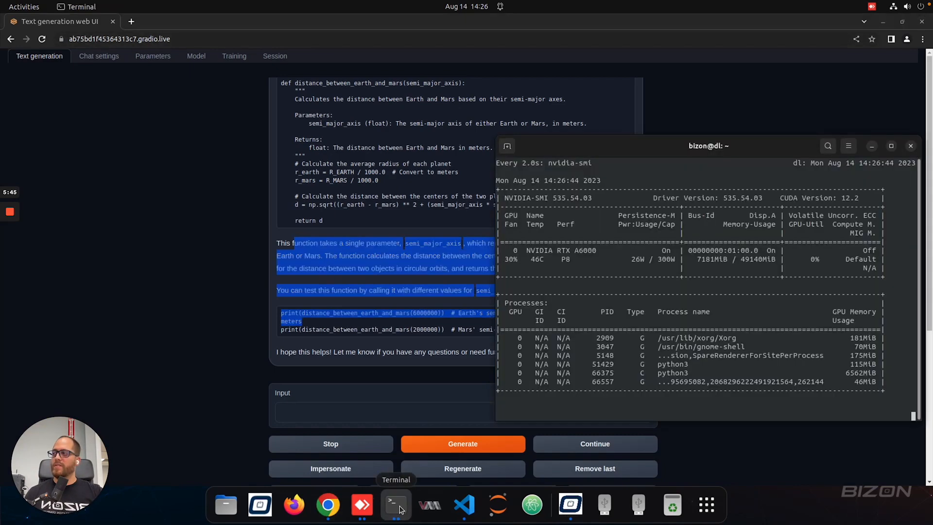
{"action": "left_click", "coordinate": [395, 504]}
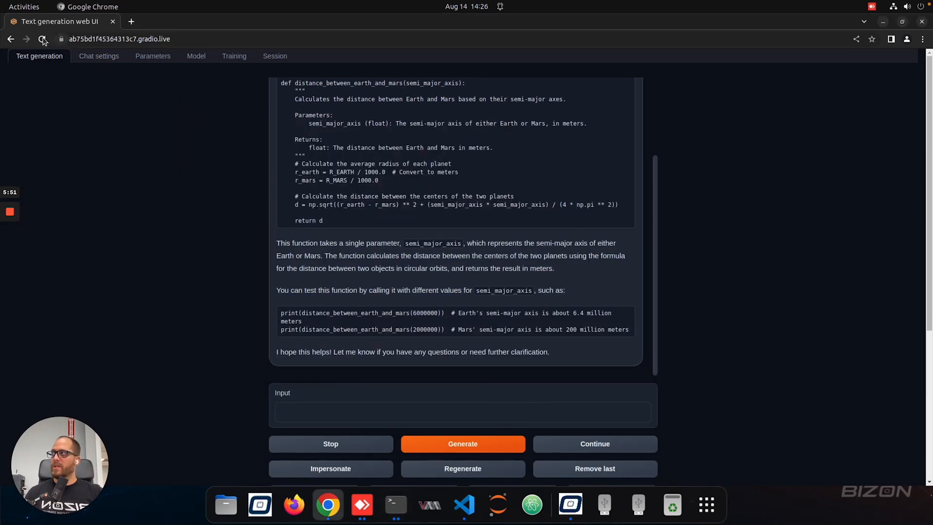
{"action": "left_click", "coordinate": [42, 39]}
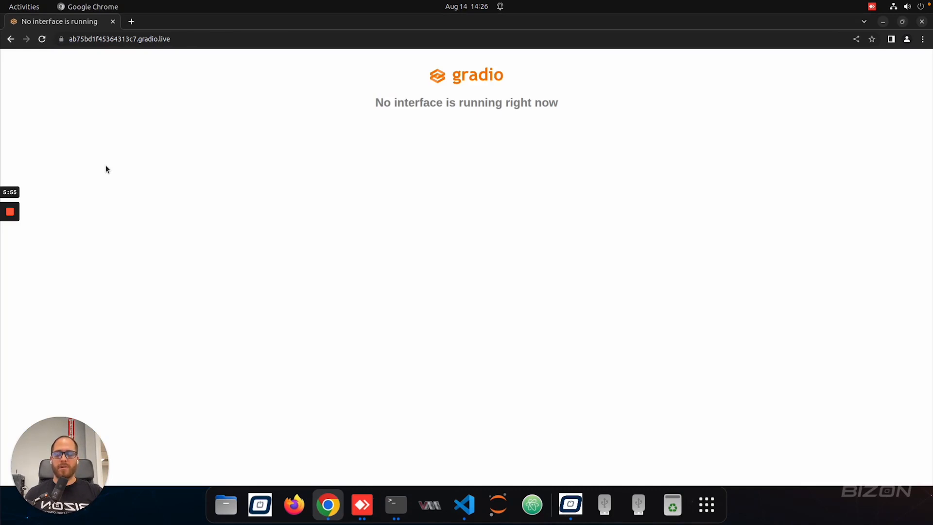
{"action": "mouse_move", "coordinate": [242, 317]}
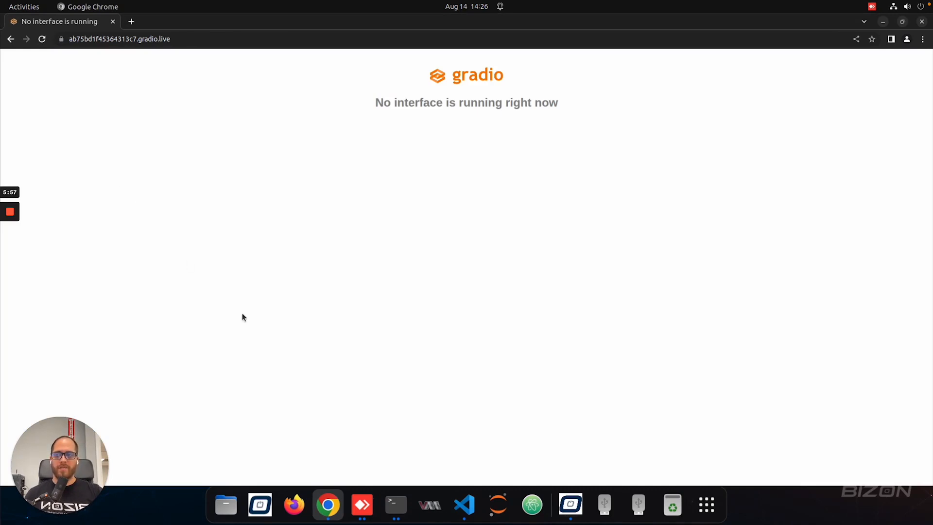